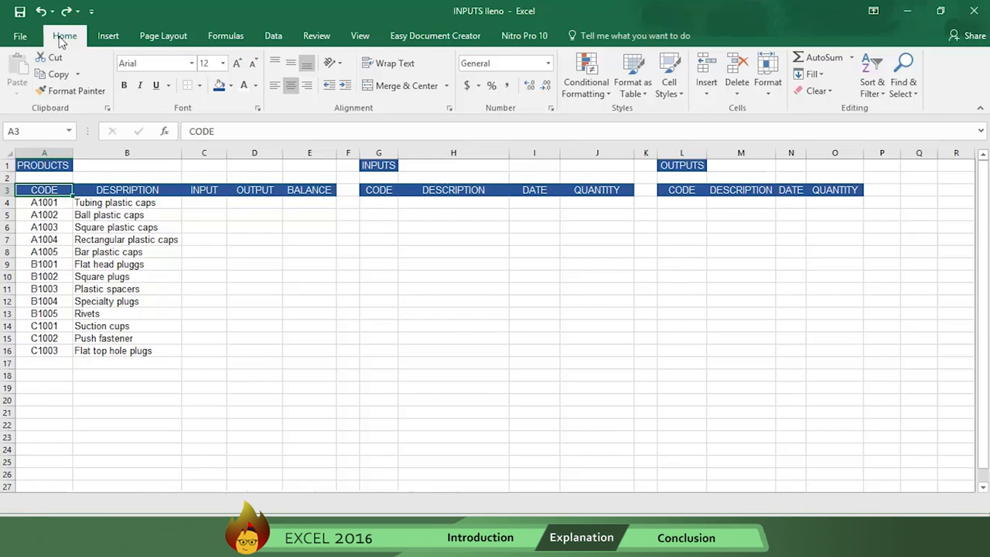
{"action": "mouse_move", "coordinate": [80, 41]}
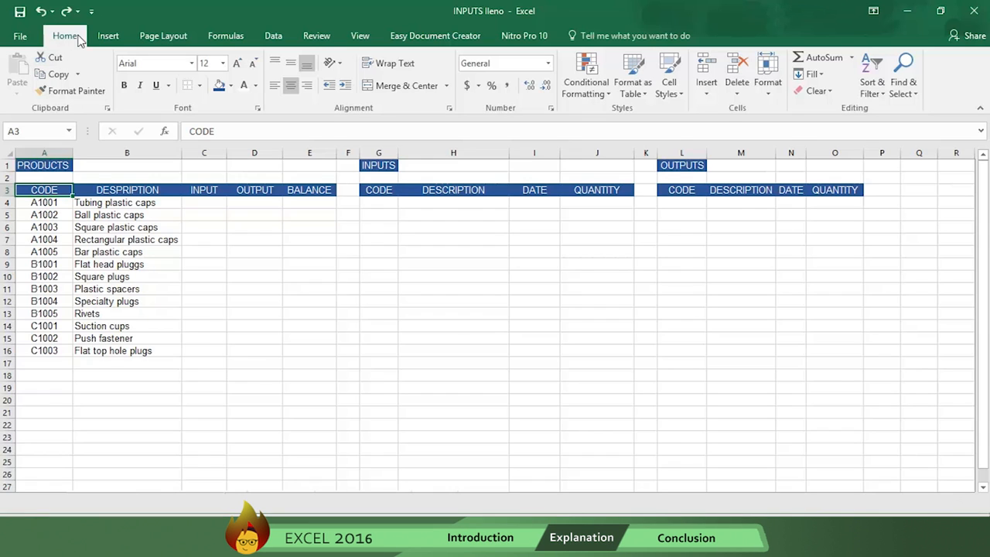
- Convert the PRODUCTS range, rows 3–16, into a table with the first row as headers
{"action": "left_click", "coordinate": [108, 36]}
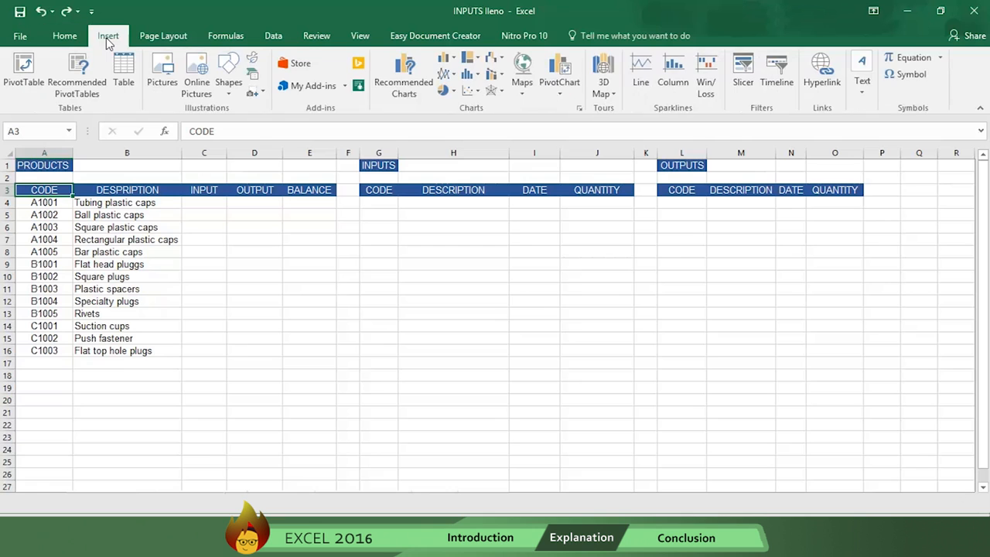
{"action": "mouse_move", "coordinate": [123, 73]}
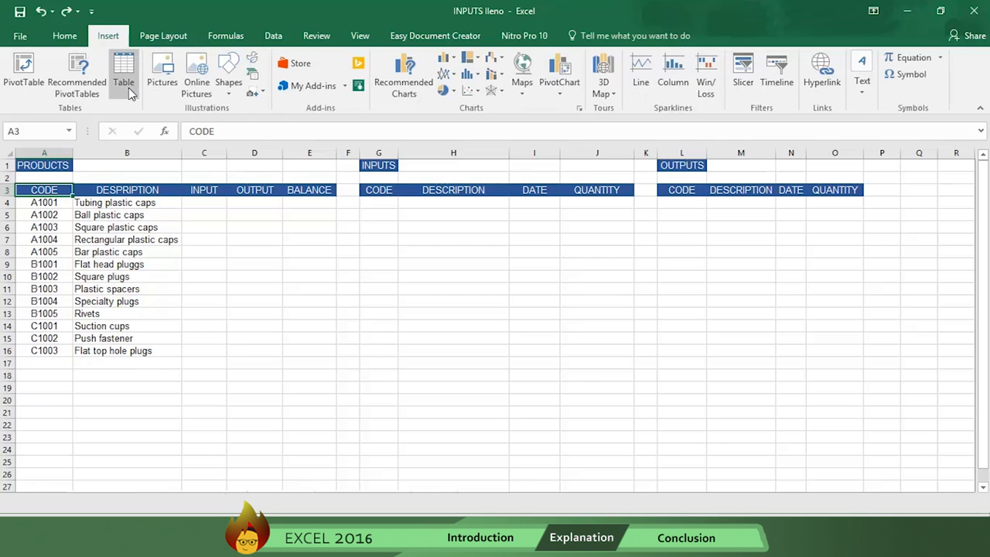
{"action": "left_click", "coordinate": [124, 73]}
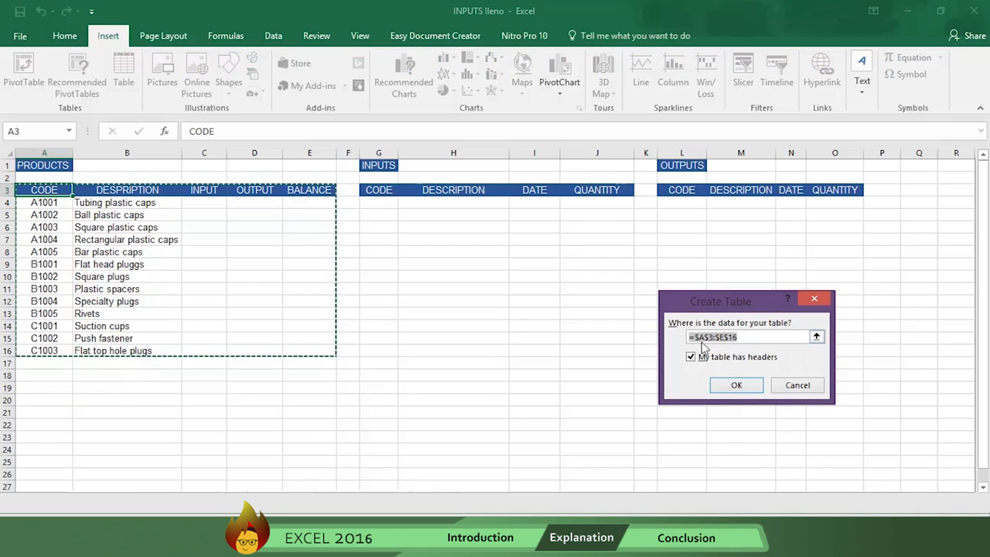
{"action": "left_click", "coordinate": [690, 357]}
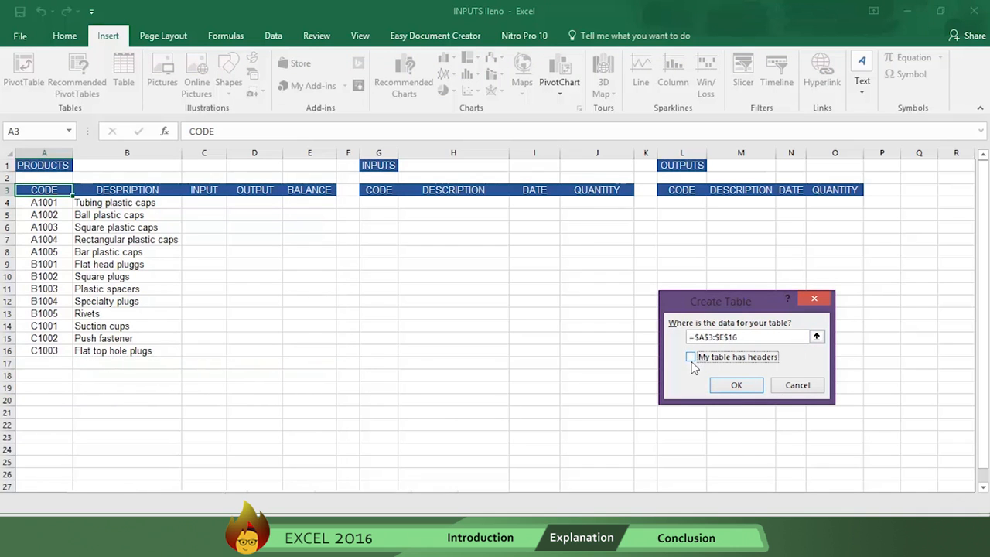
{"action": "left_click", "coordinate": [691, 357]}
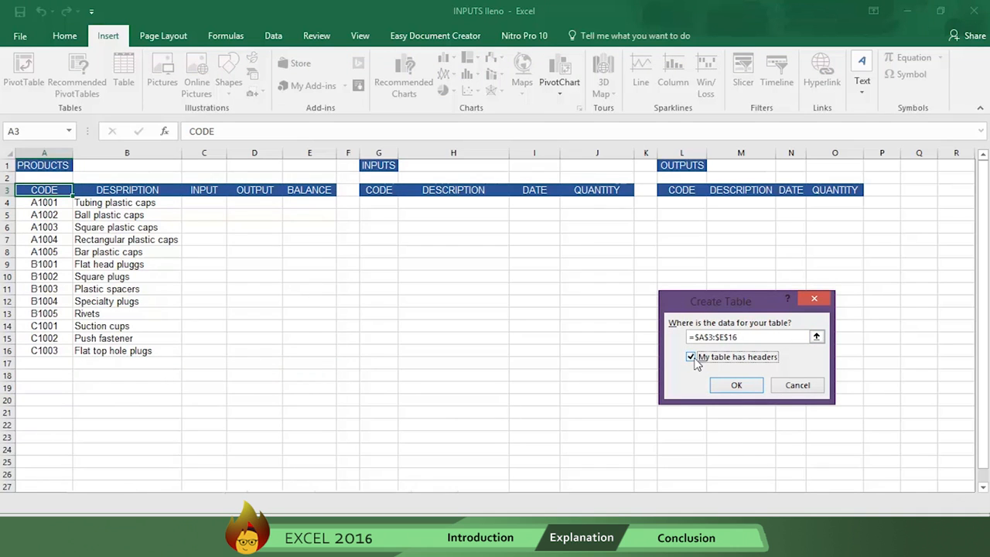
{"action": "mouse_move", "coordinate": [736, 385]}
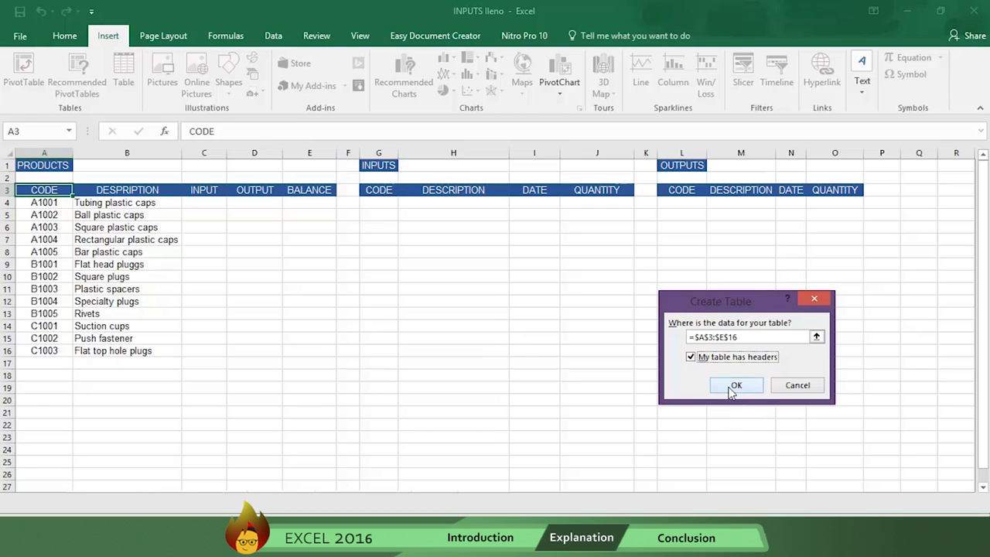
{"action": "left_click", "coordinate": [736, 385]}
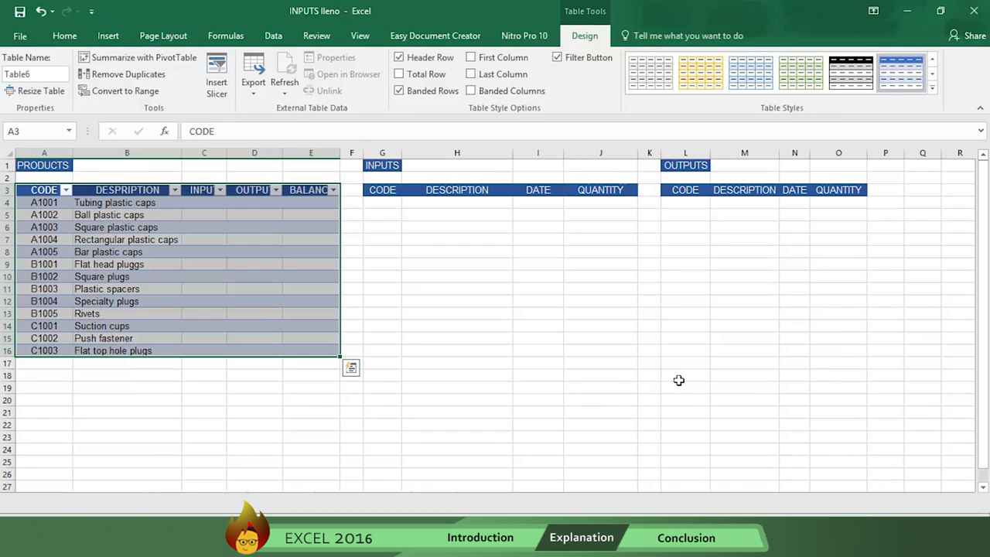
- Create the INPUTS table and name it INPUTS
{"action": "left_click", "coordinate": [35, 74]}
{"action": "type", "text": "INPUTS"}
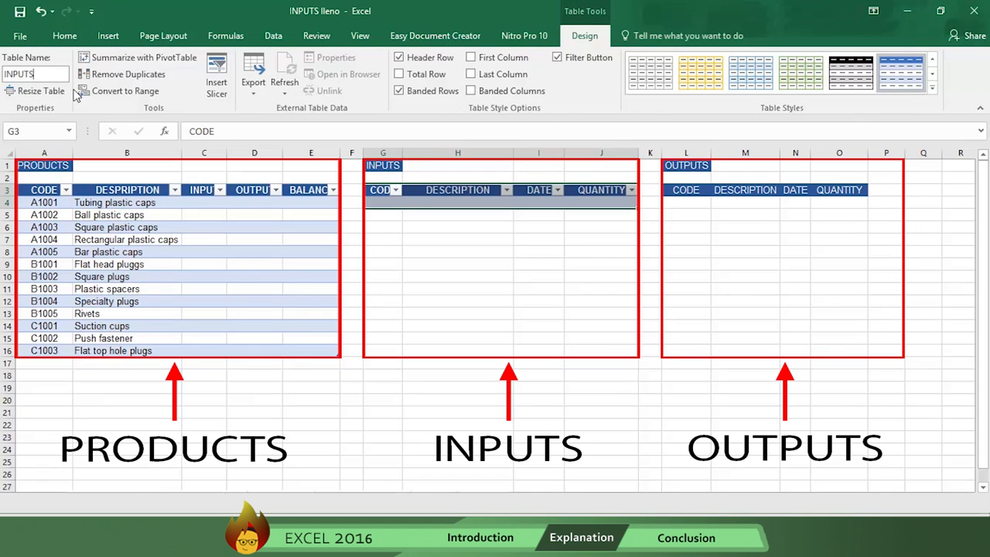
{"action": "left_click", "coordinate": [383, 264]}
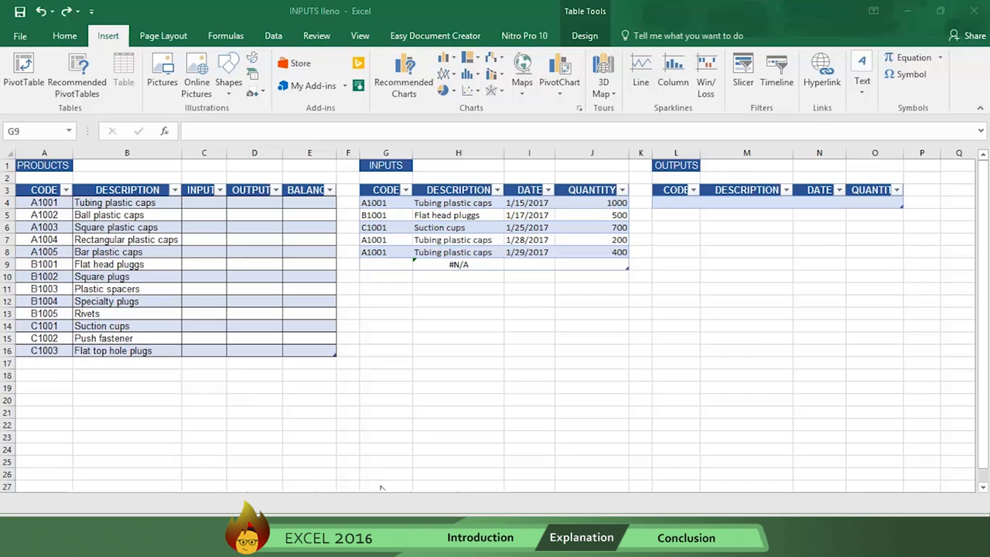
- Enter code C1003 and date 1/30/2017 in the next INPUTS row
{"action": "left_click", "coordinate": [385, 264]}
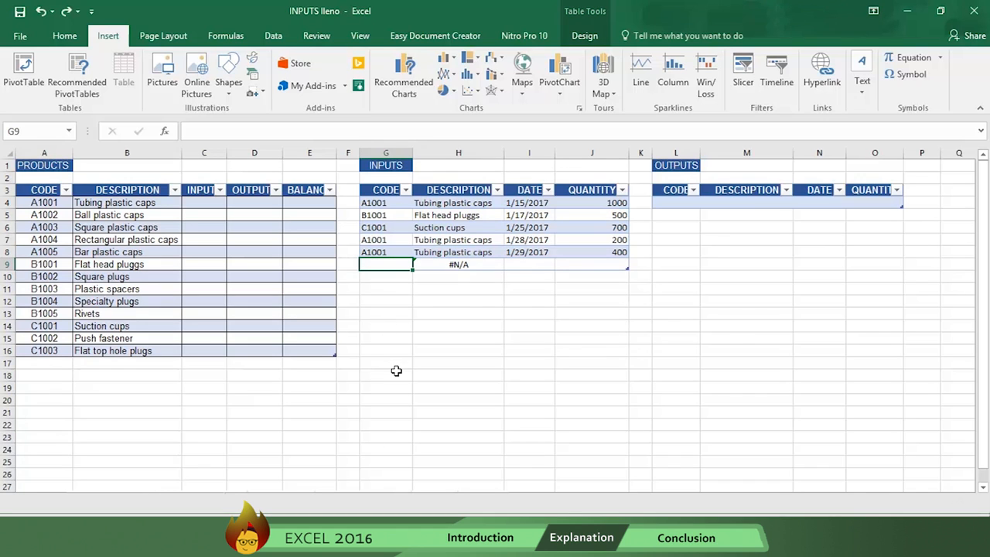
{"action": "type", "text": "C1001"}
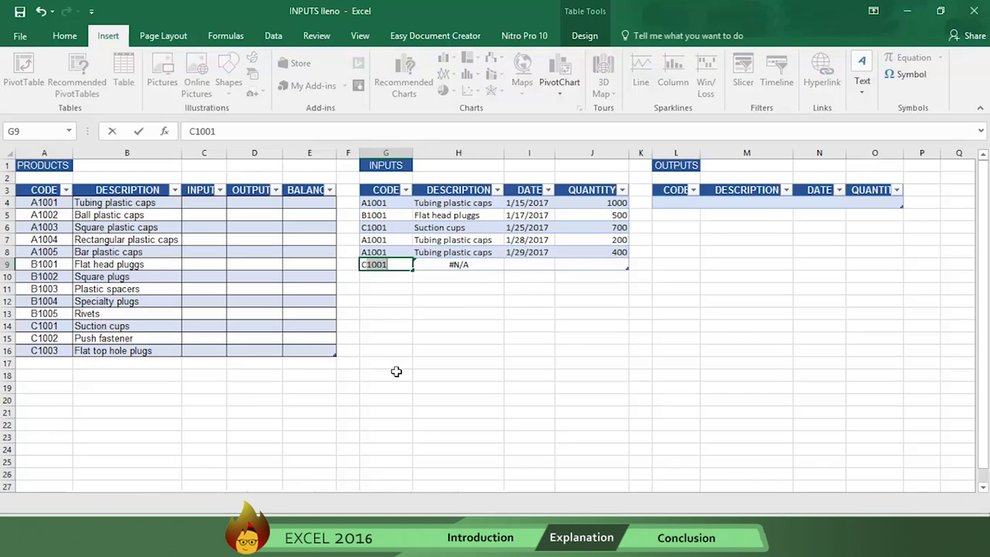
{"action": "type", "text": "C1003"}
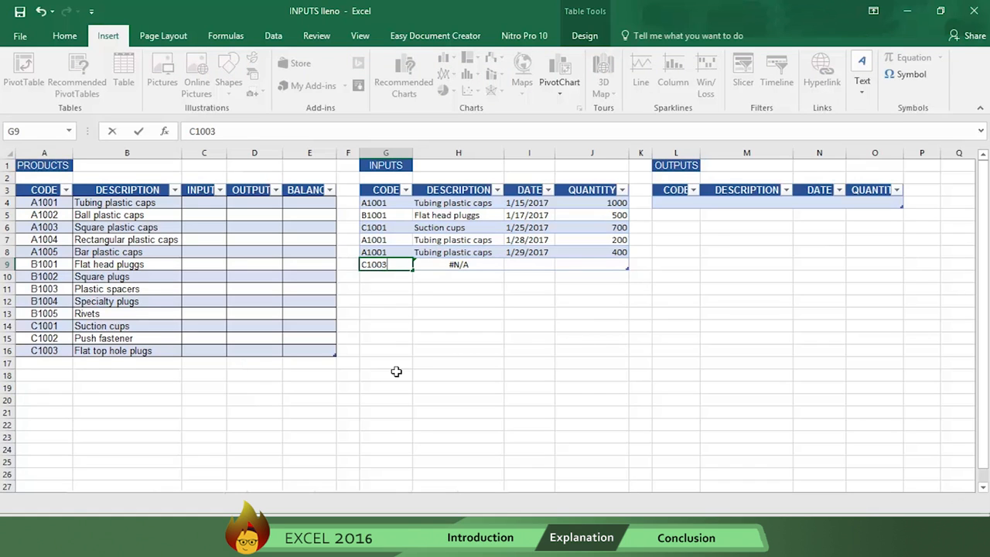
{"action": "key", "text": "enter"}
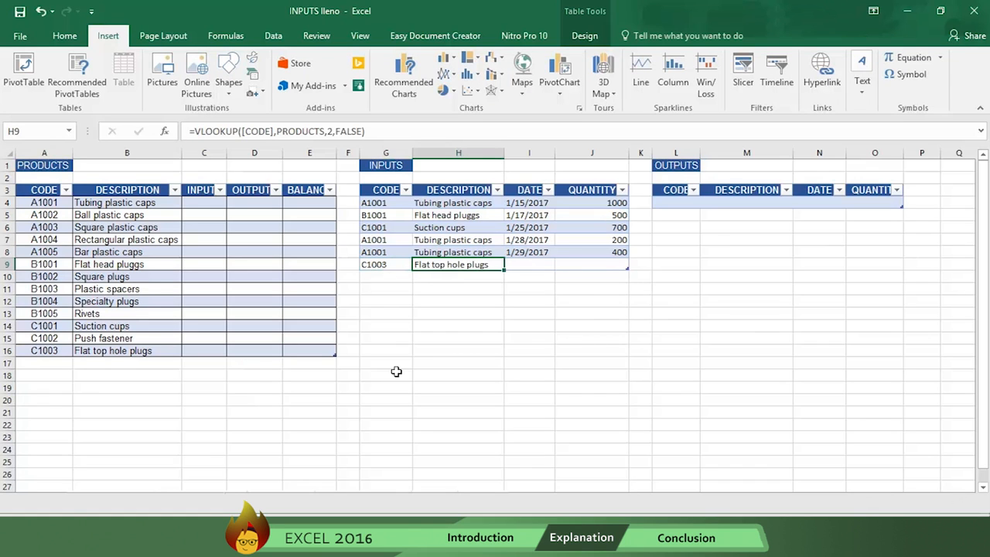
{"action": "mouse_move", "coordinate": [530, 264]}
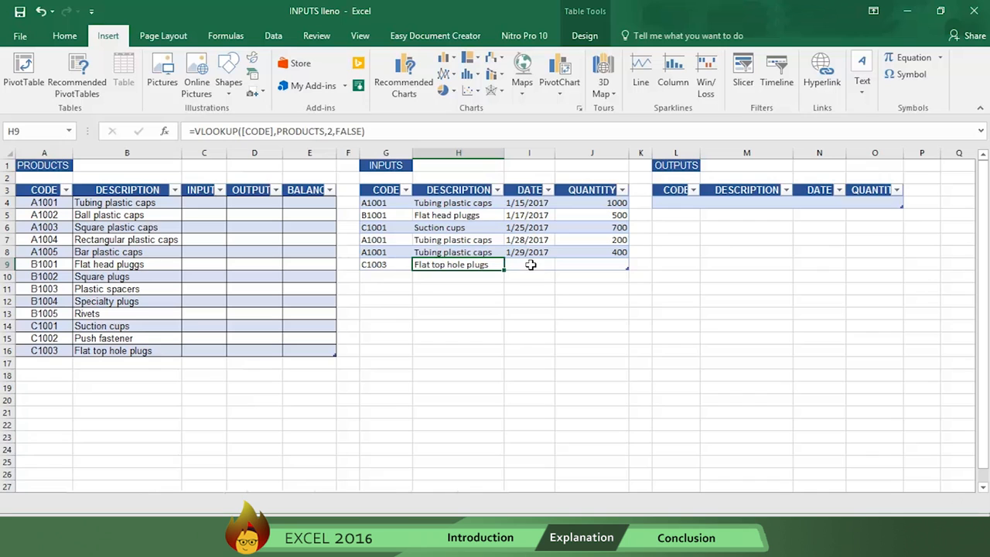
{"action": "type", "text": "1/30/2017"}
{"action": "left_click", "coordinate": [592, 265]}
{"action": "type", "text": "500"}
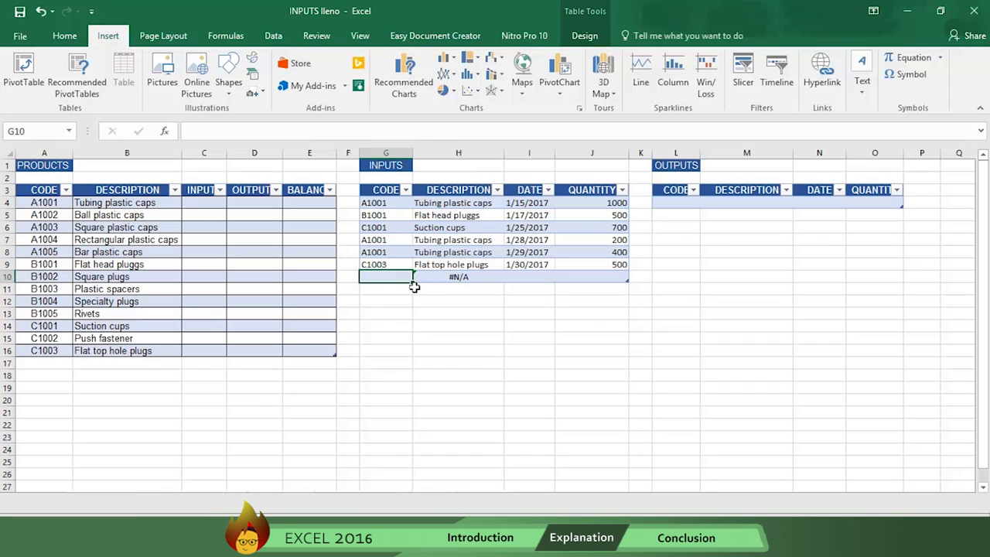
{"action": "mouse_move", "coordinate": [737, 205]}
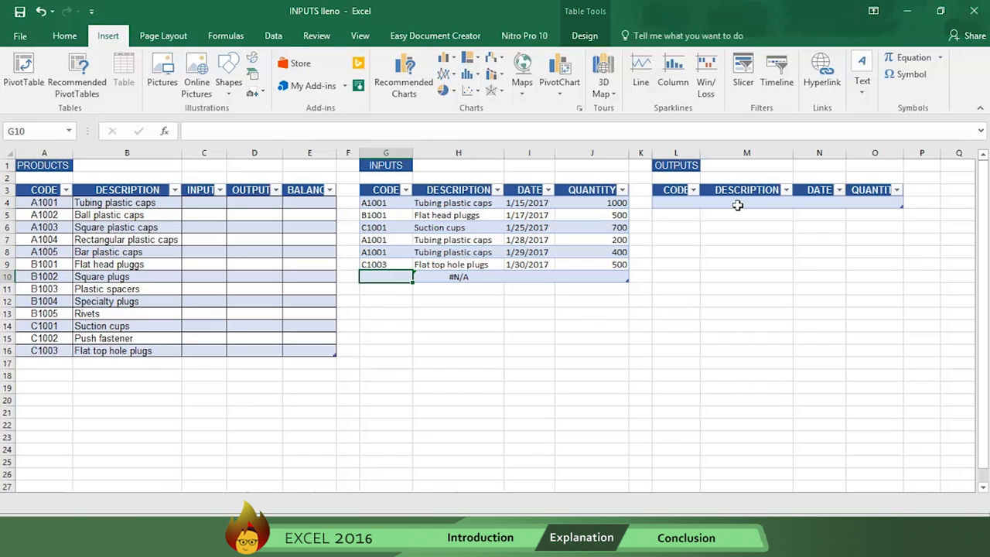
- Enter =VLOOKUP([CODE],PRODUCTS,2,FALSE) in the first OUTPUTS description cell
{"action": "left_click", "coordinate": [746, 202]}
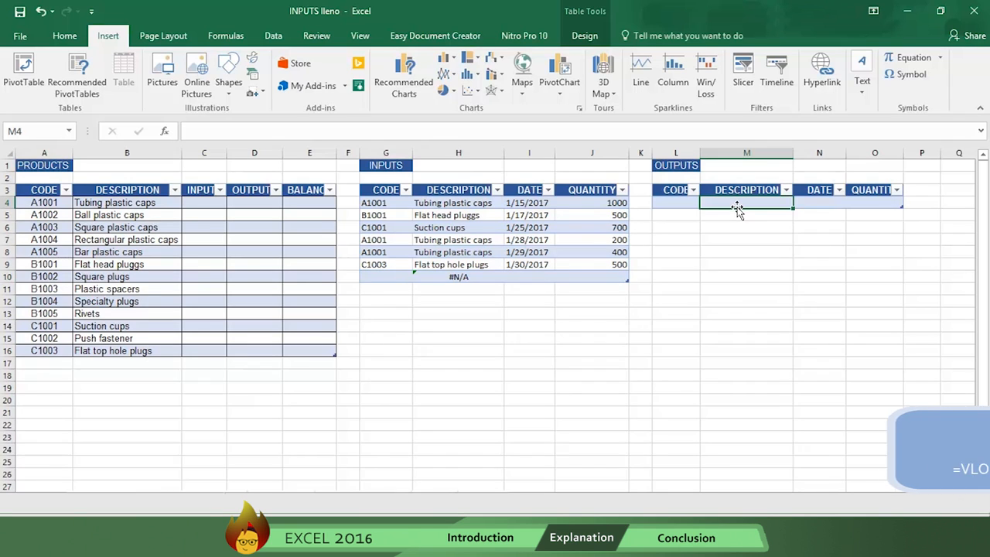
{"action": "type", "text": "="}
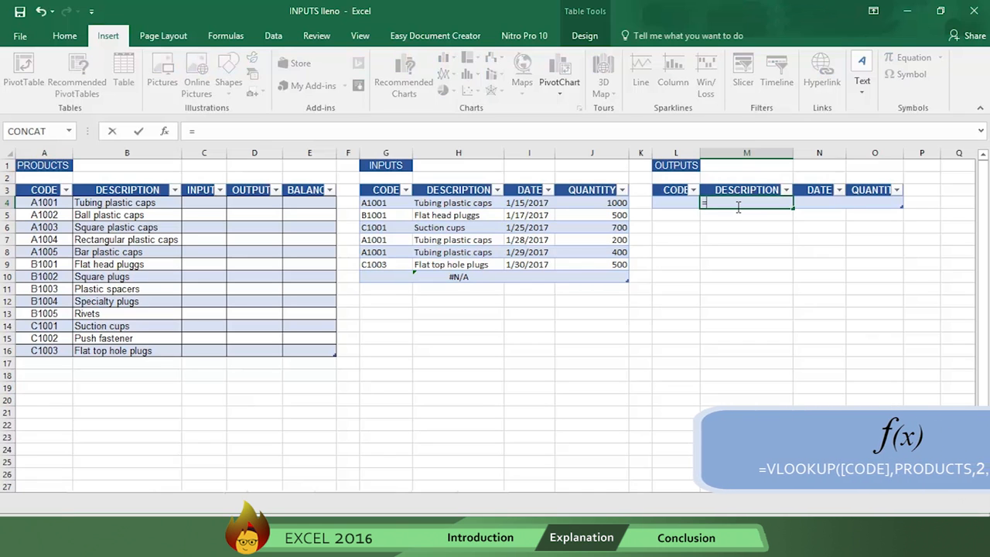
{"action": "type", "text": "VLOO"}
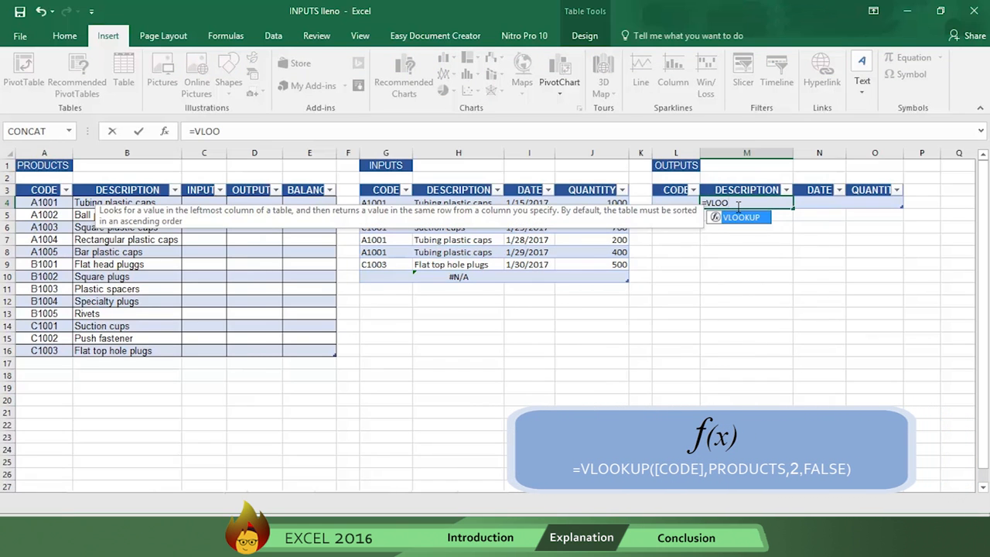
{"action": "type", "text": "KU"}
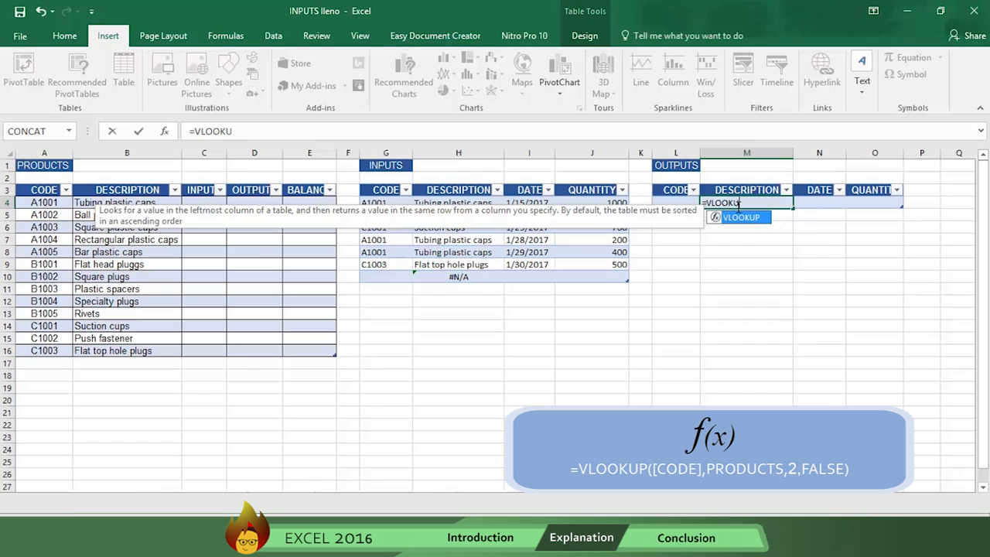
{"action": "type", "text": "P("}
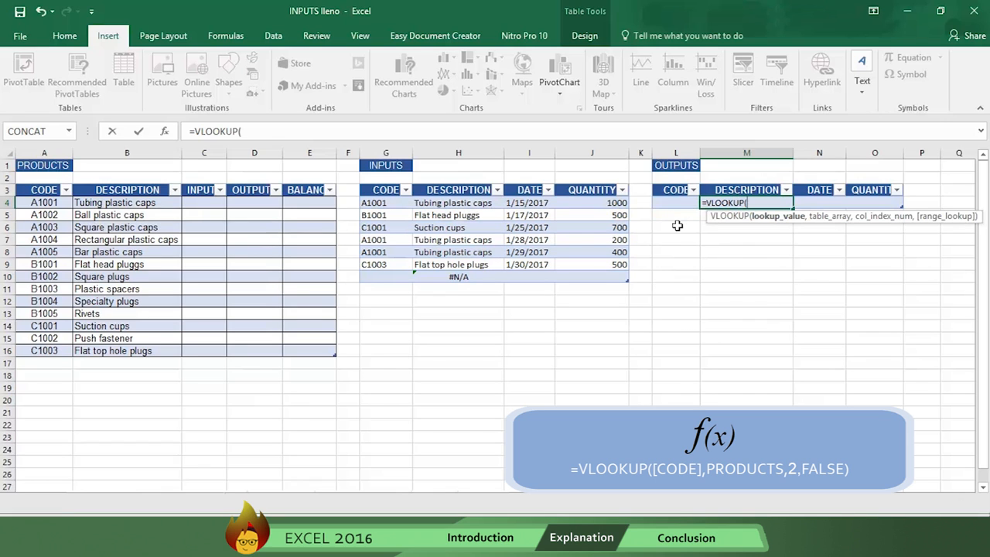
{"action": "type", "text": "[CODE"}
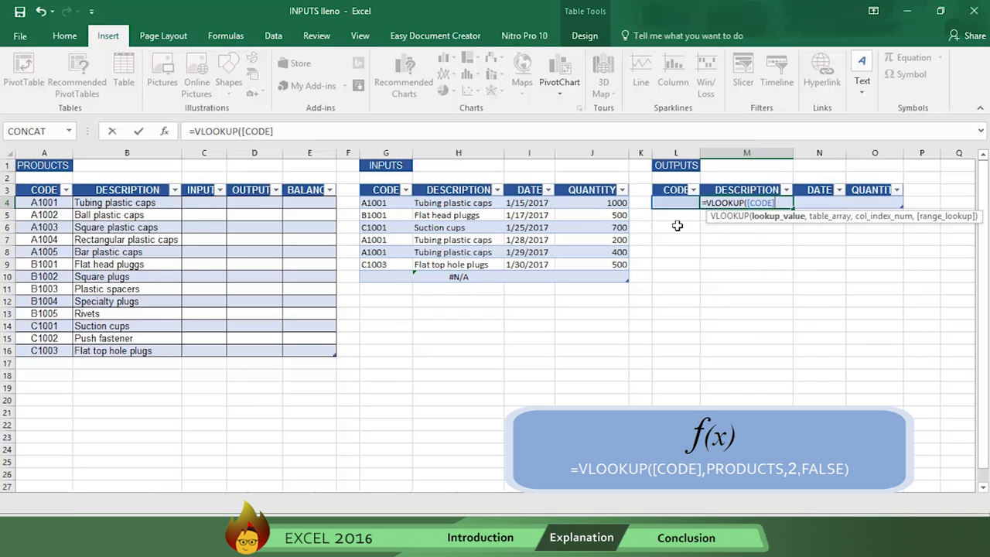
{"action": "type", "text": ","}
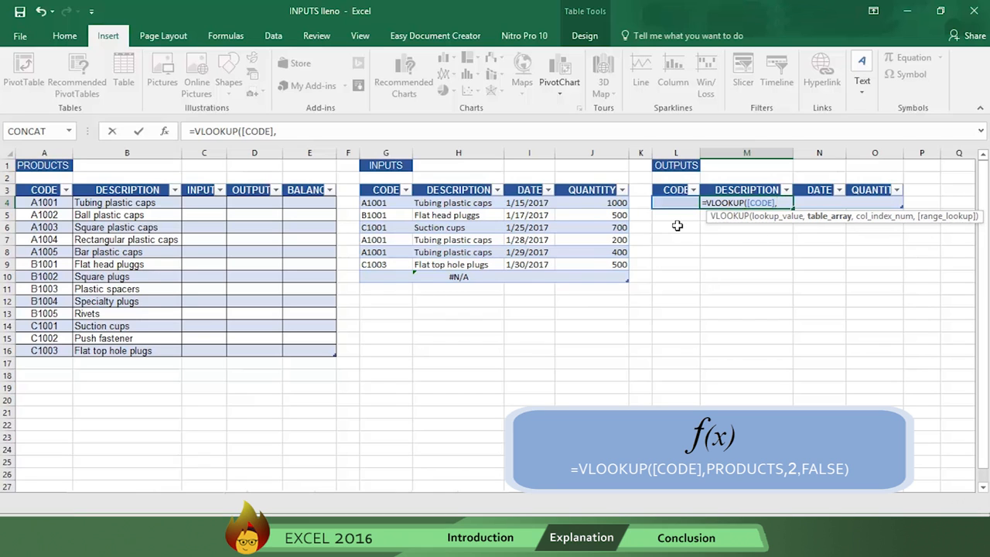
{"action": "type", "text": "pO"}
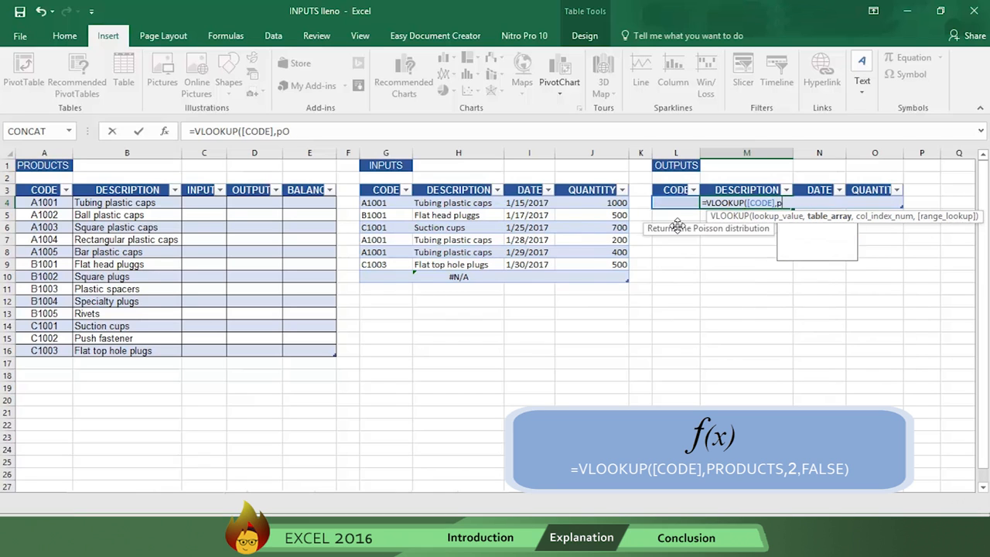
{"action": "type", "text": "RODU"}
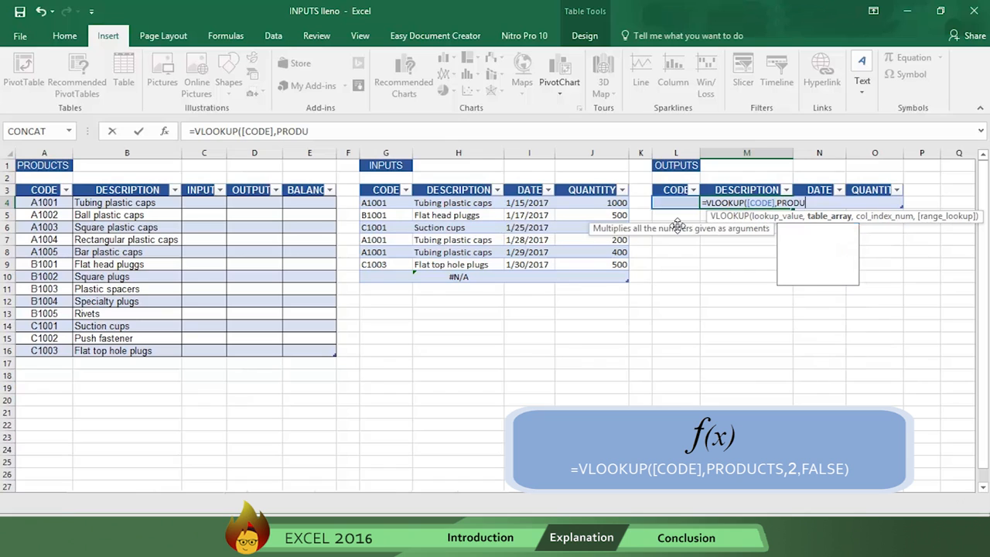
{"action": "type", "text": "CTS"}
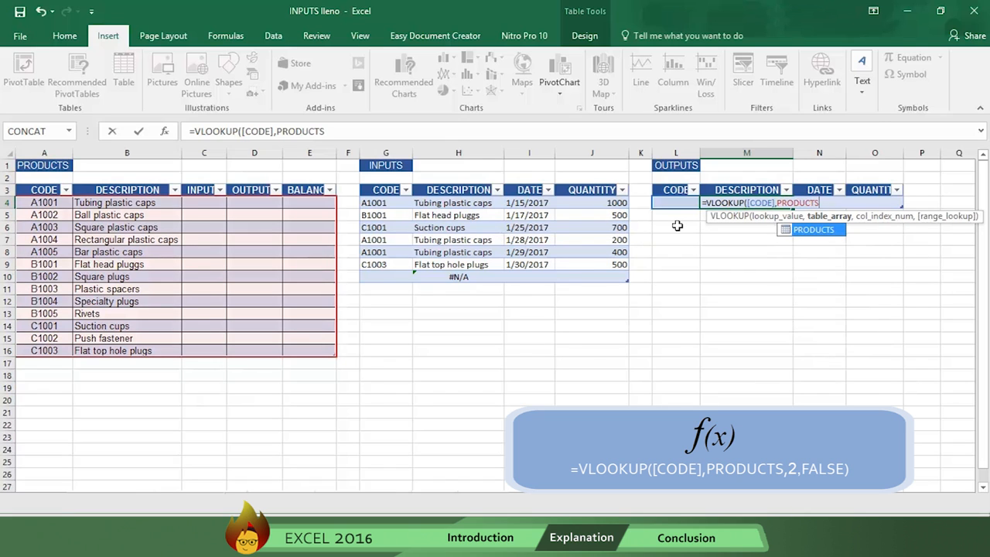
{"action": "type", "text": ",2"}
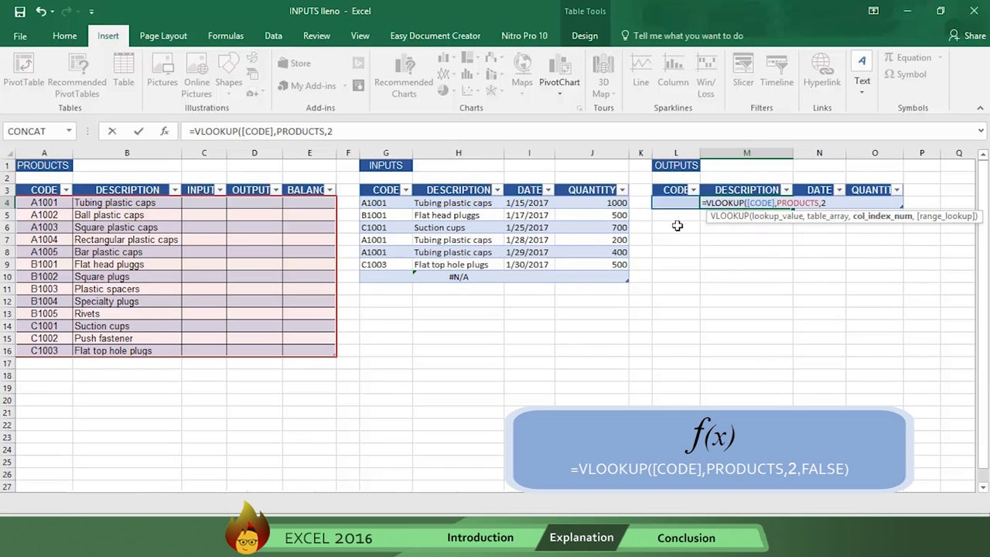
{"action": "type", "text": "f"}
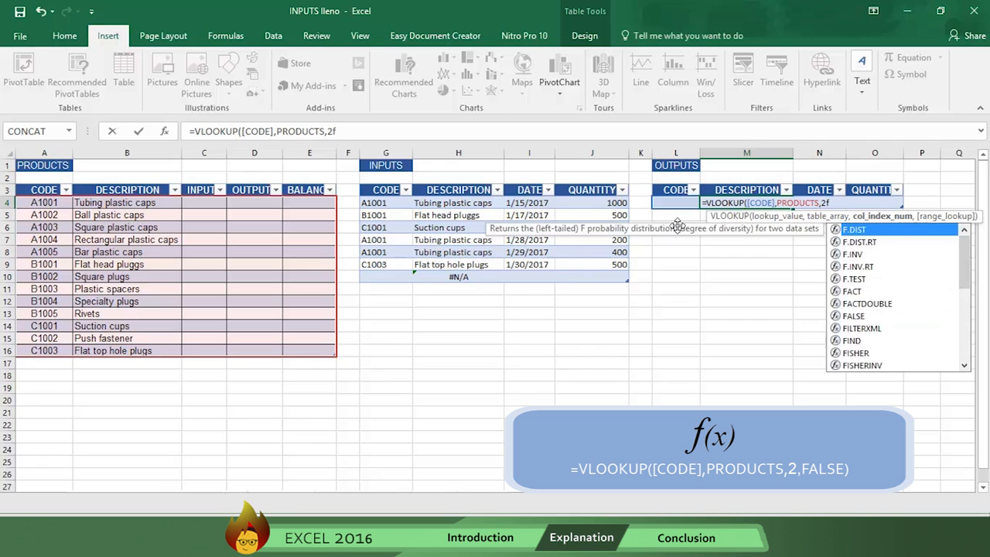
{"action": "type", "text": "F"}
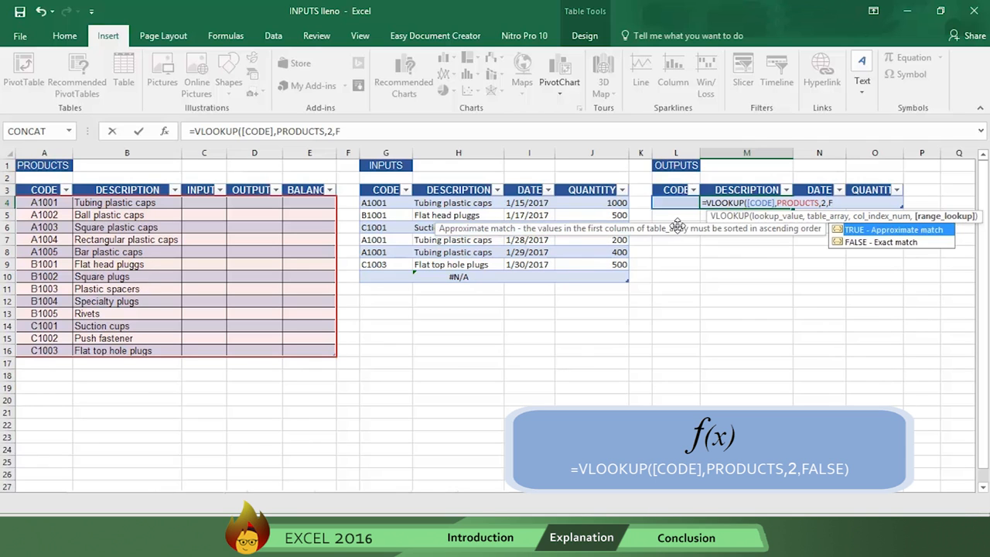
{"action": "type", "text": "FALSE"}
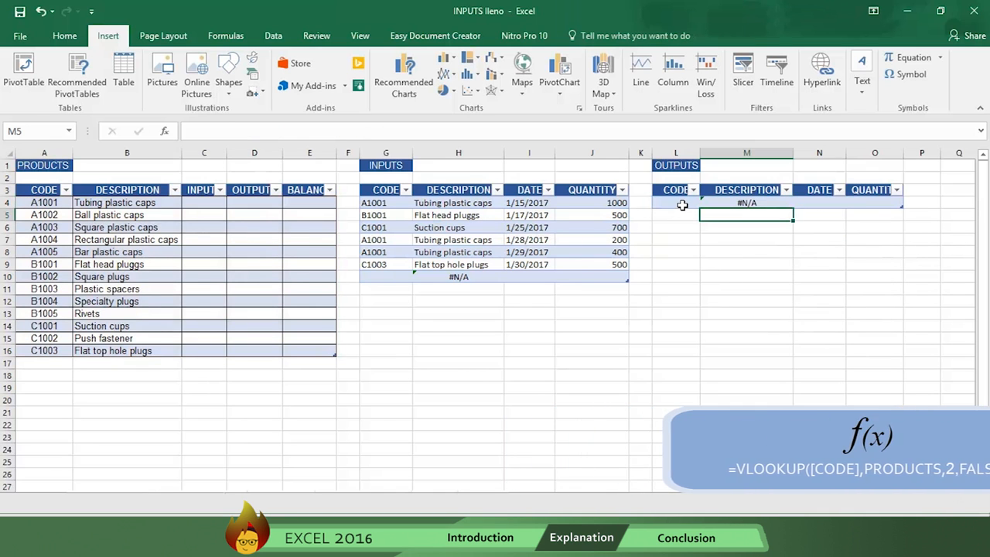
- Log code B1001, date 2/2/2017 and quantity 400 in the first OUTPUTS row
{"action": "left_click", "coordinate": [676, 203]}
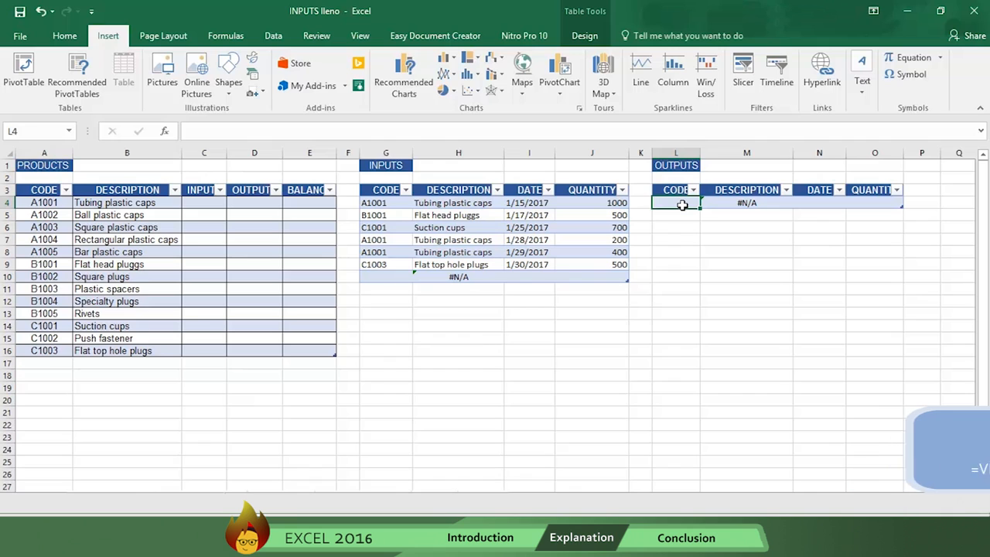
{"action": "type", "text": "B1"}
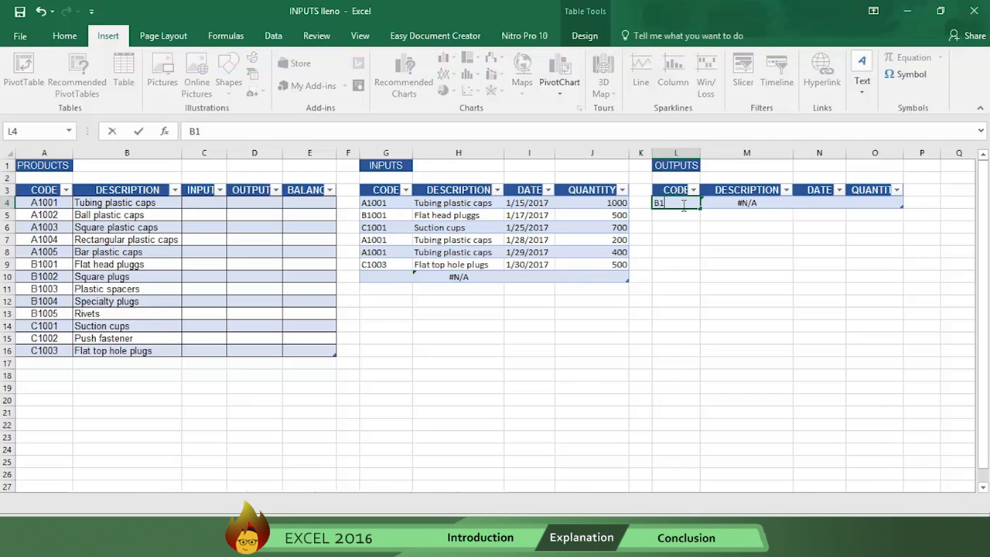
{"action": "type", "text": "001"}
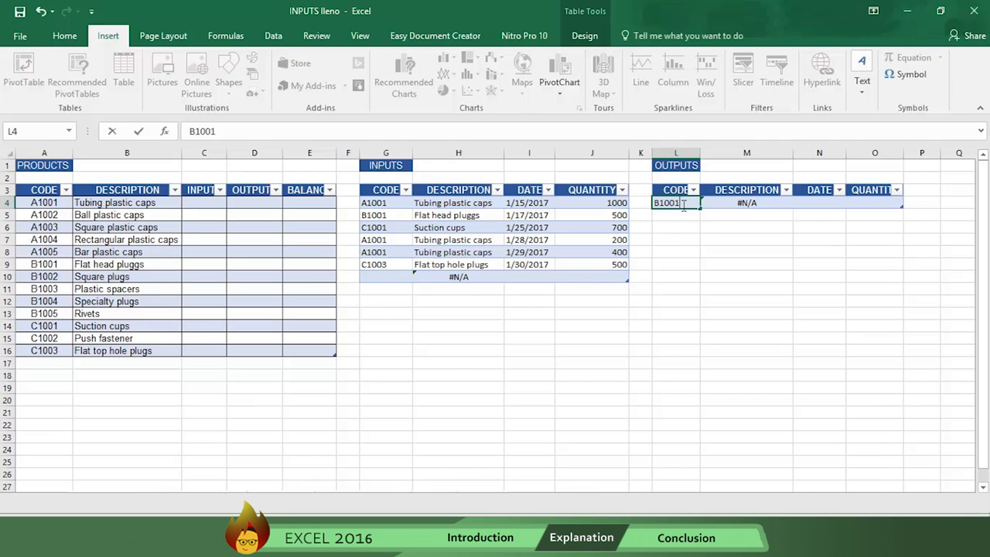
{"action": "left_click", "coordinate": [819, 202]}
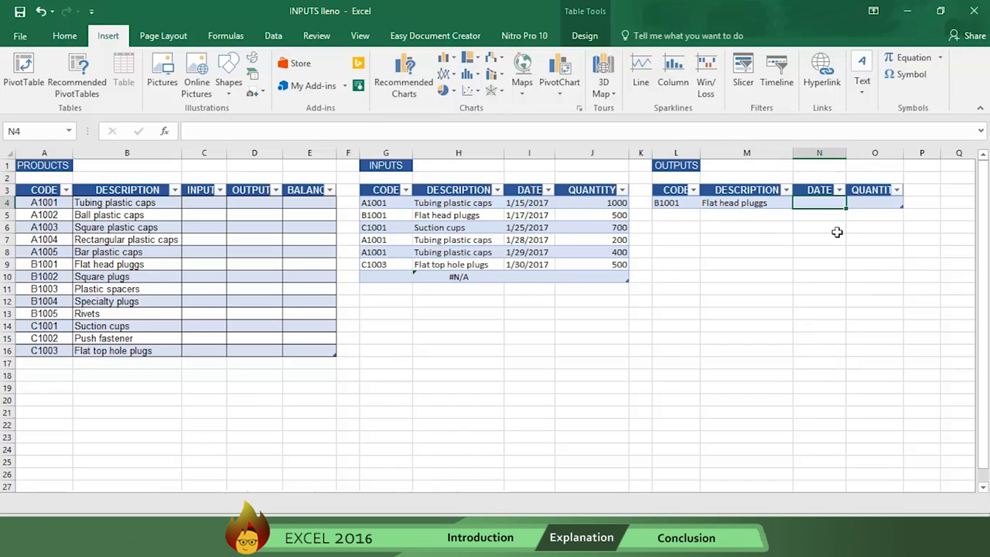
{"action": "type", "text": "2/2/"}
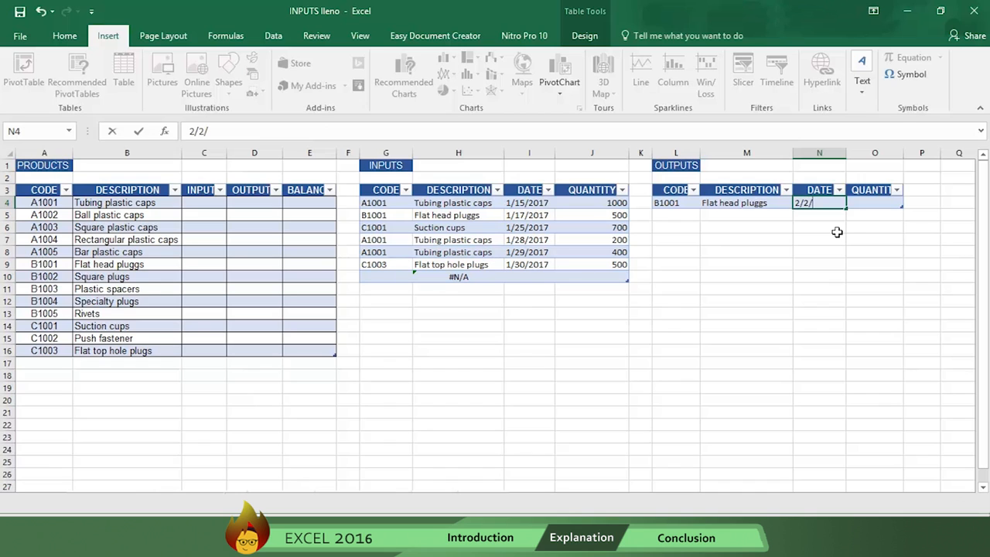
{"action": "type", "text": "2017"}
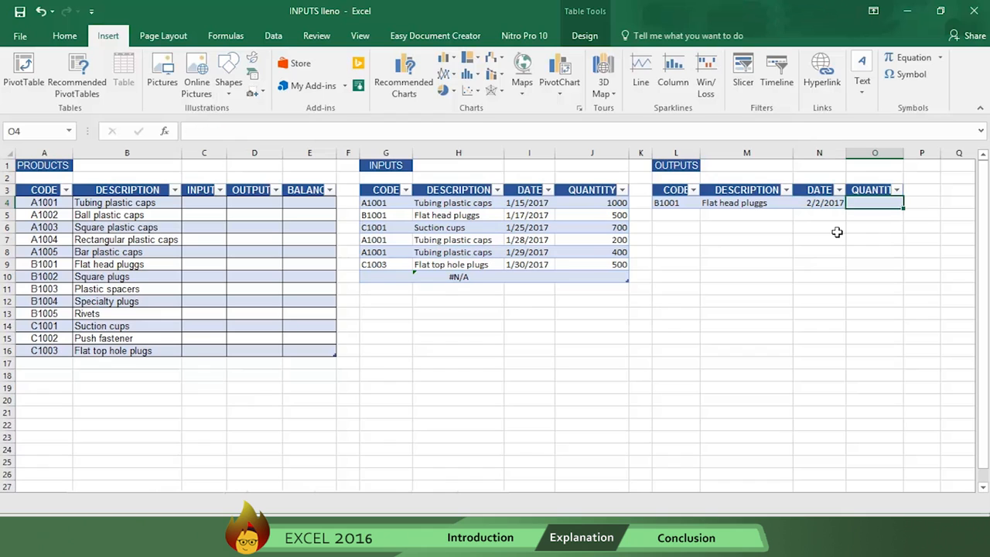
{"action": "type", "text": "400"}
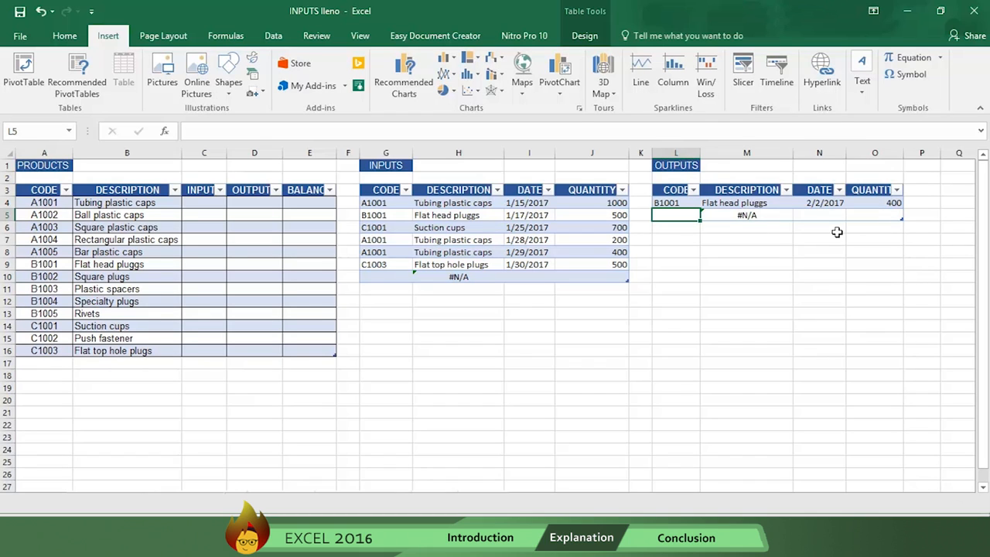
{"action": "left_click", "coordinate": [686, 537]}
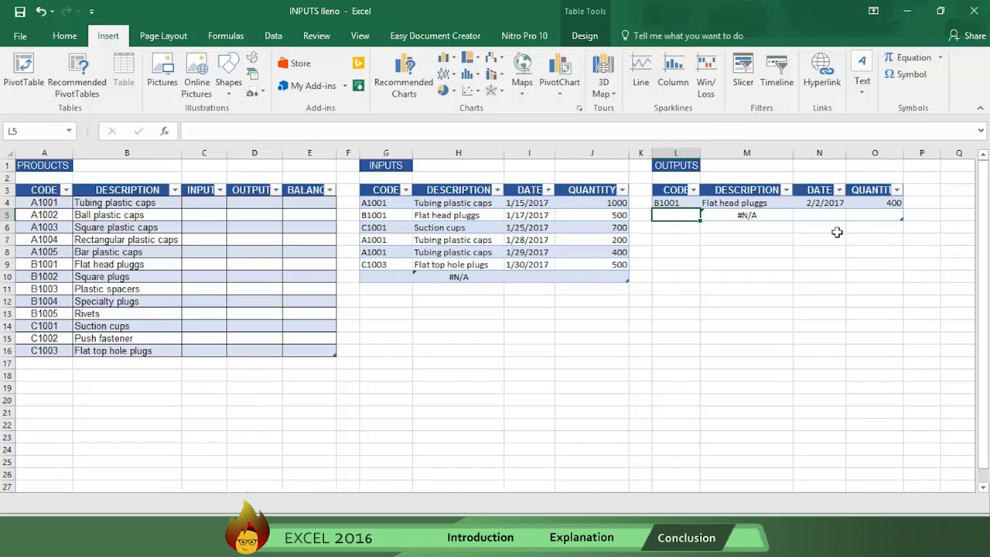